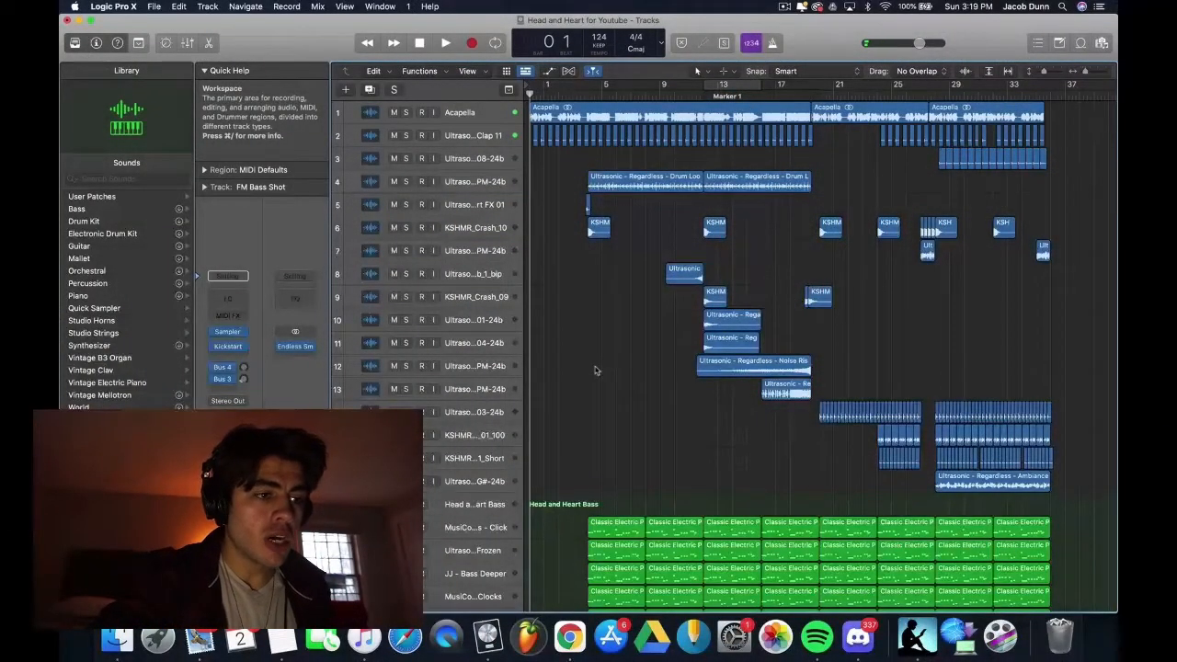
Step: Scroll down to the Head and Heart Bass stack and audition the Click bass layer
scroll(down, 3)
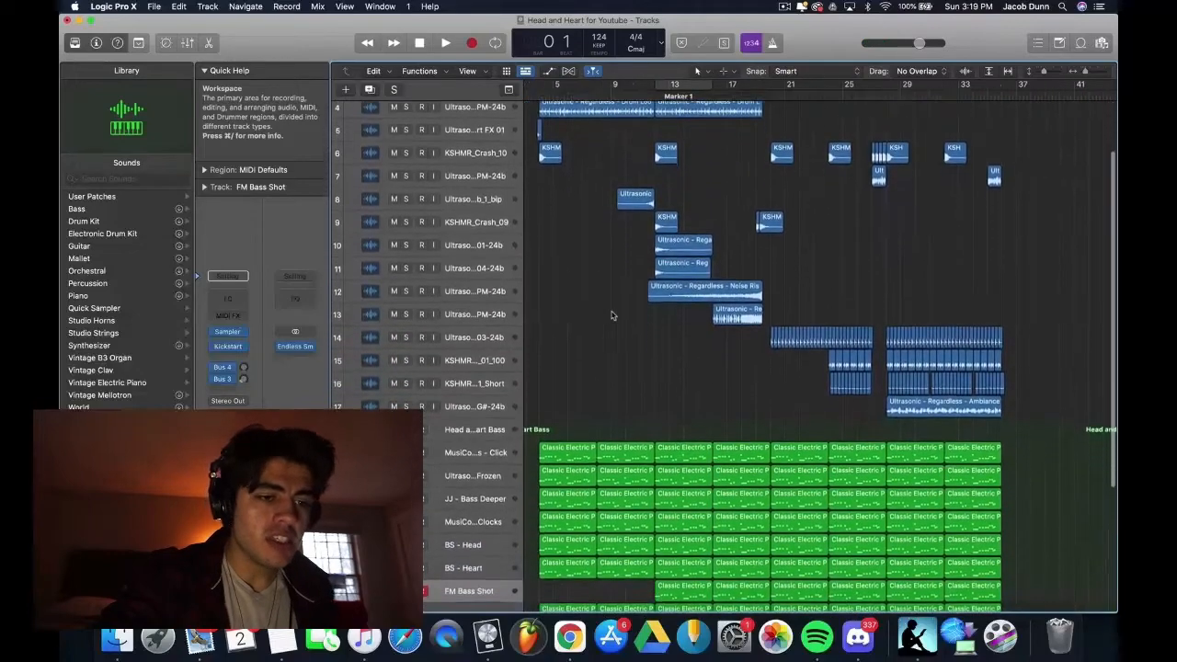
scroll(down, 3)
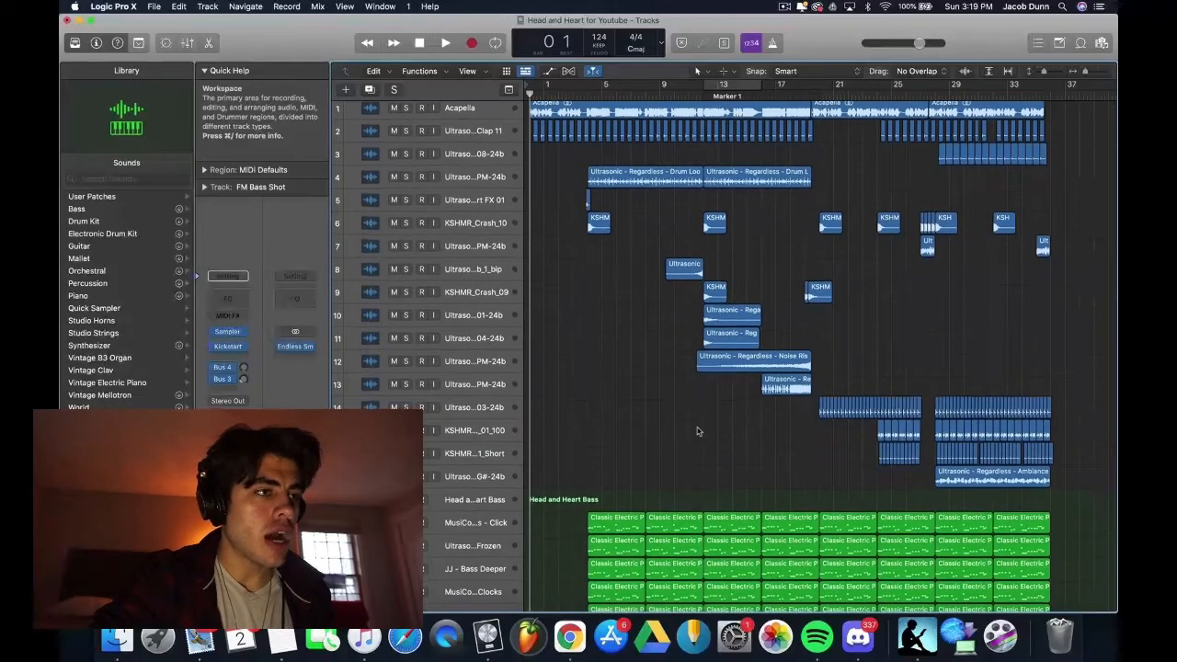
scroll(down, 3)
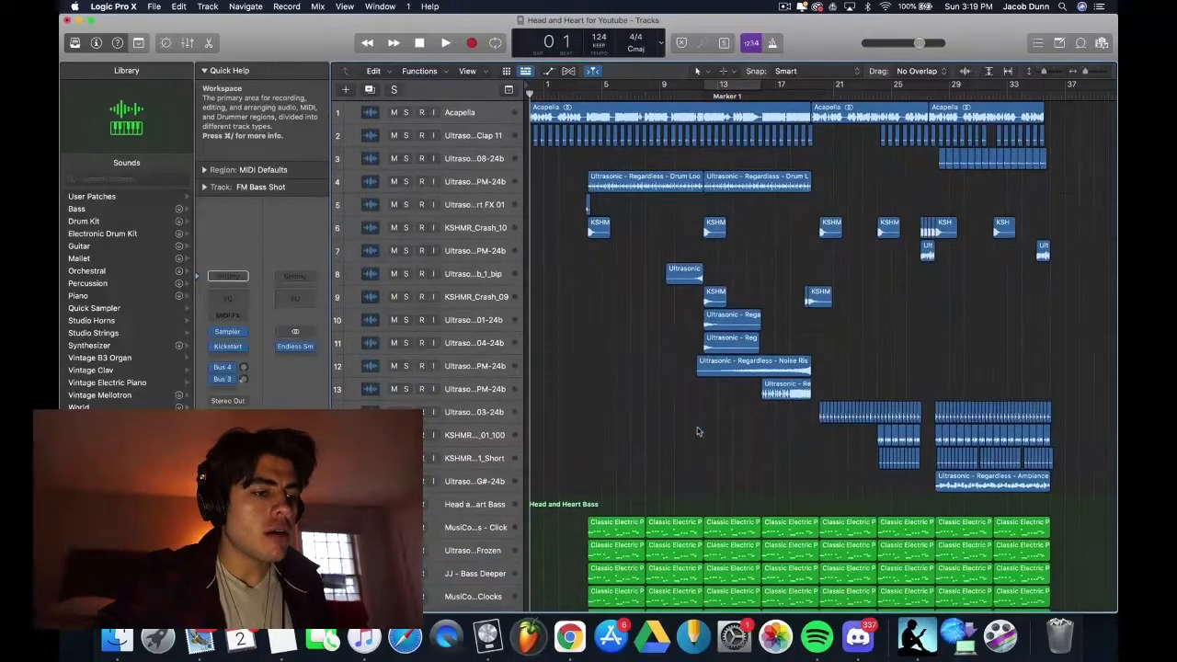
scroll(down, 3)
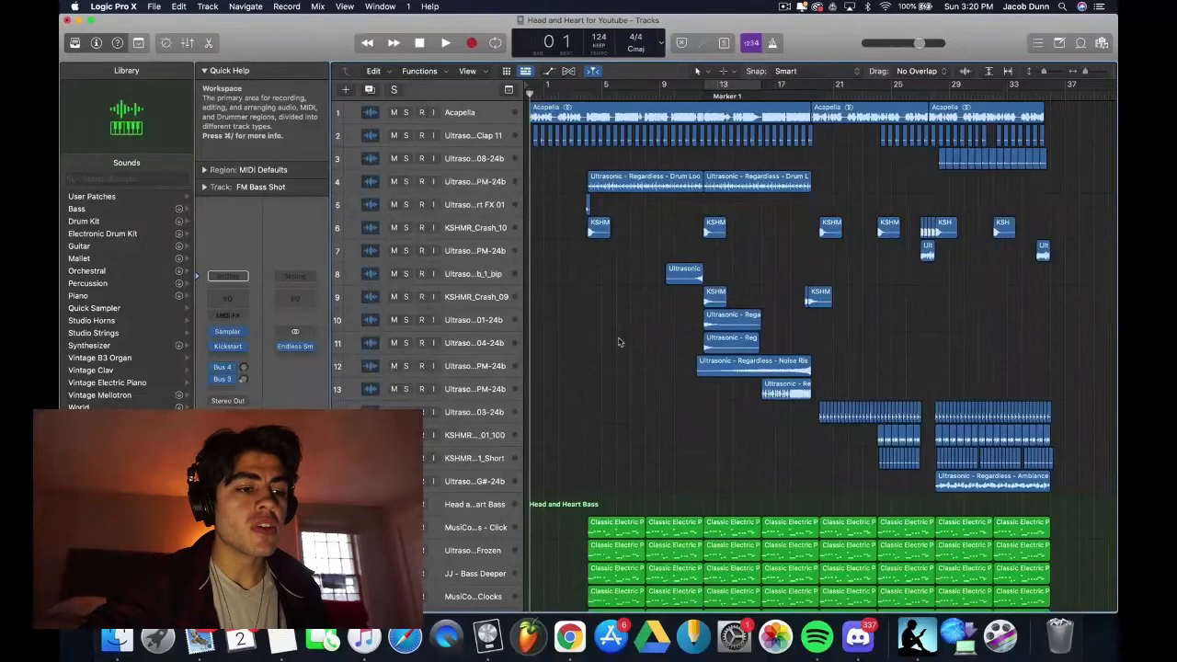
scroll(down, 3)
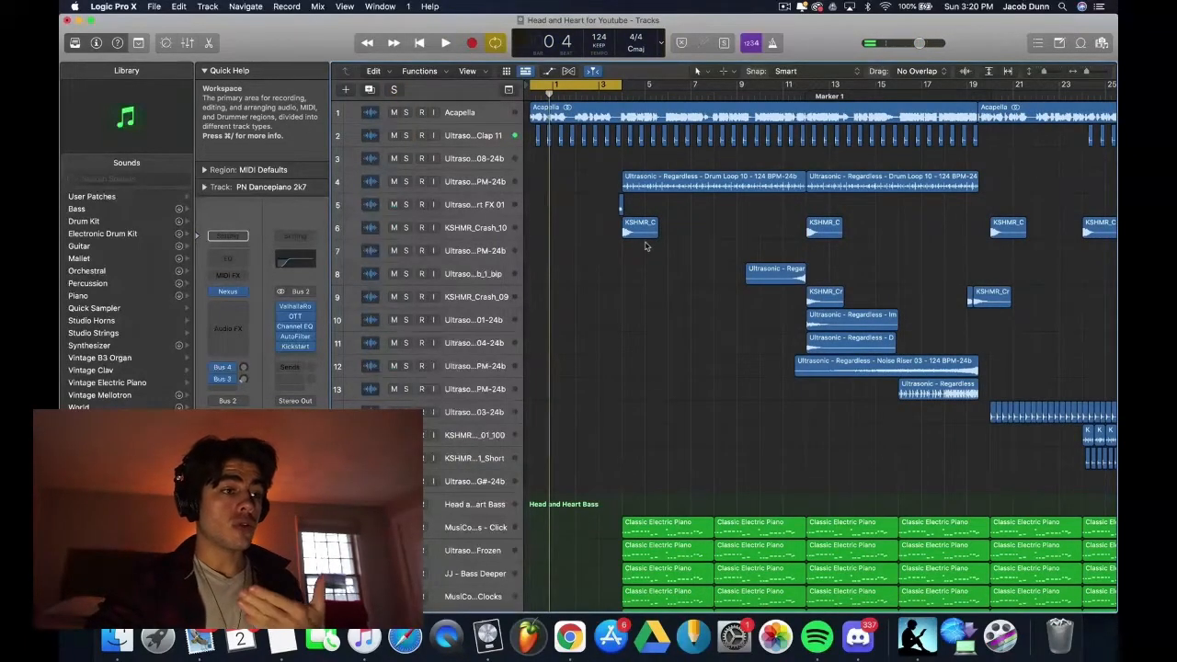
click(438, 40)
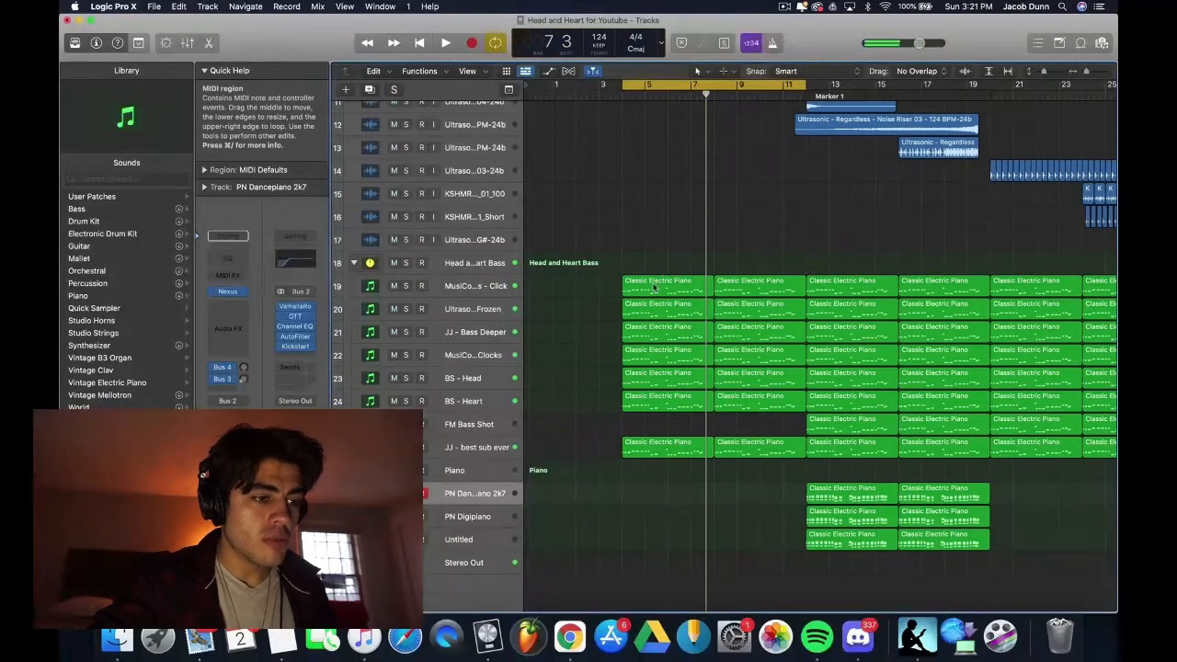
double_click(664, 285)
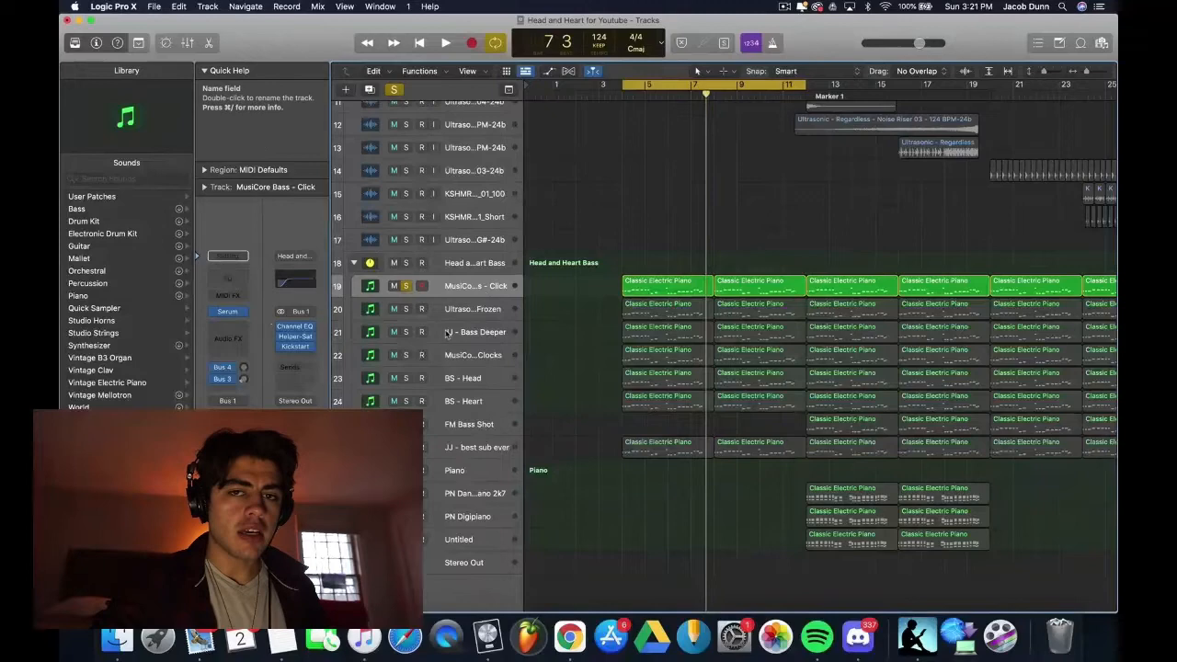
Step: Solo the Bass Deeper layer, then the BS - Heart layer, and release the isolation
click(438, 42)
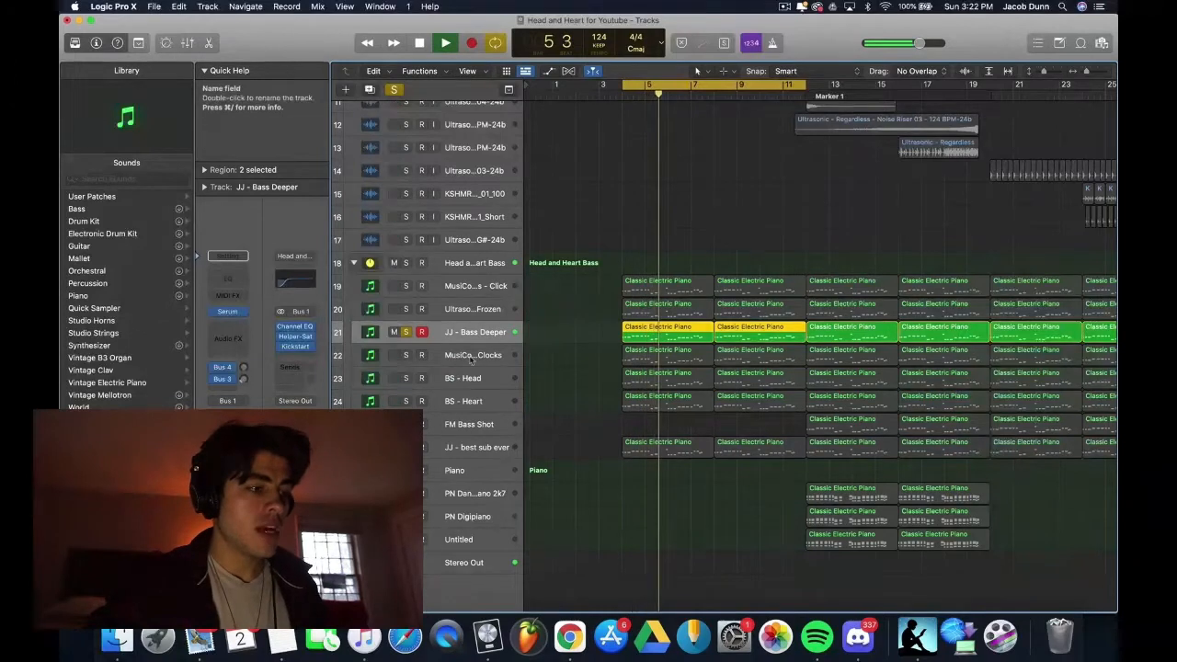
click(473, 355)
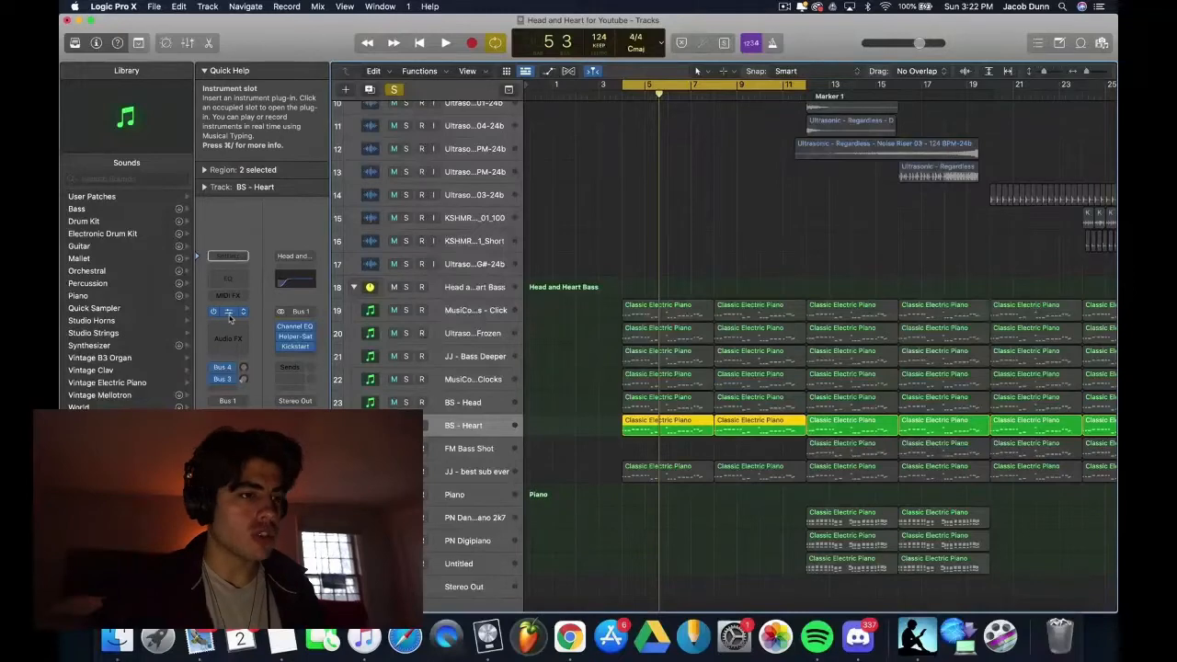
click(228, 311)
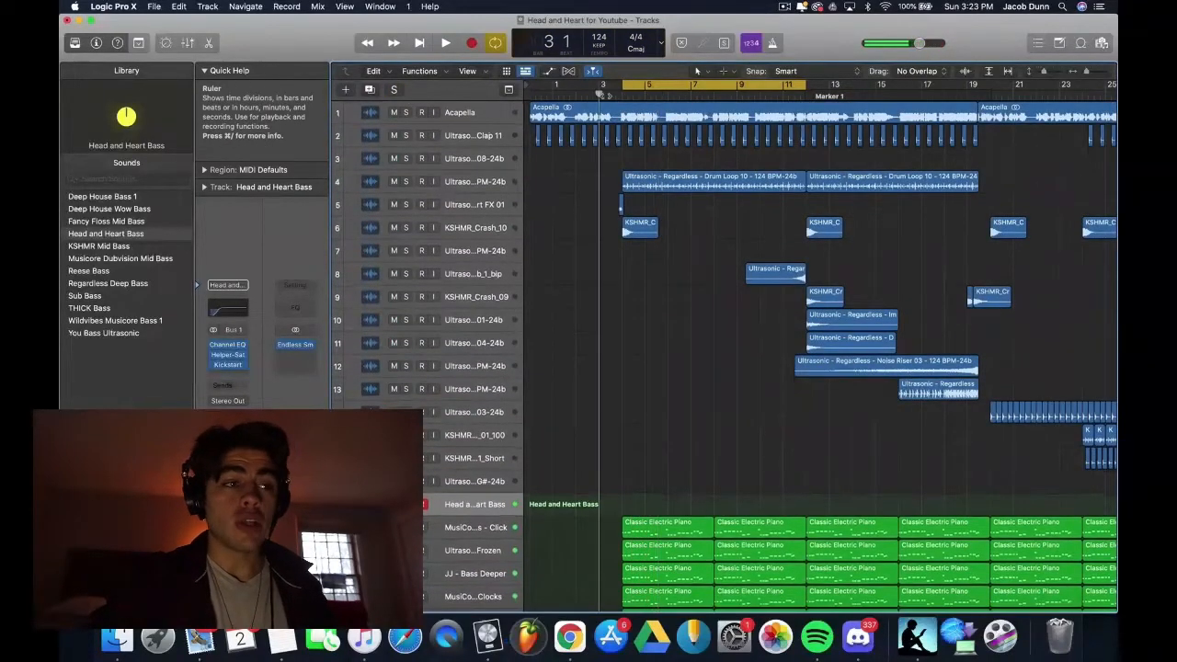
Step: Scroll the Tracks area to the Head and Heart Bass summing track and its patch
scroll(down, 3)
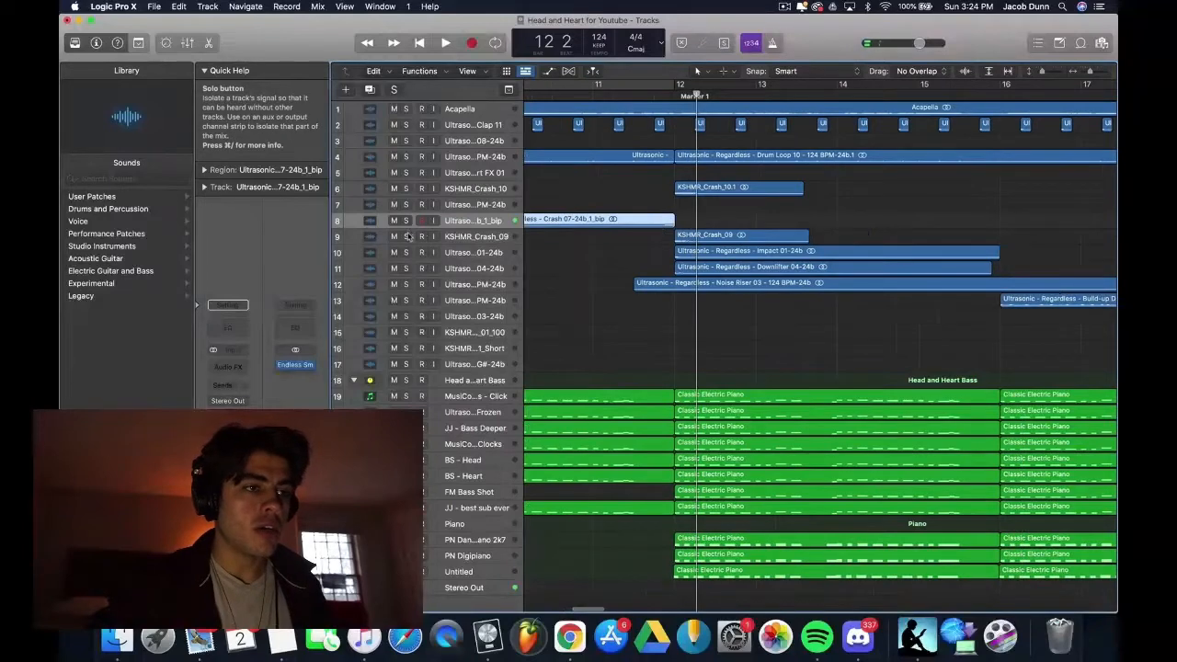
drag(677, 85, 990, 84)
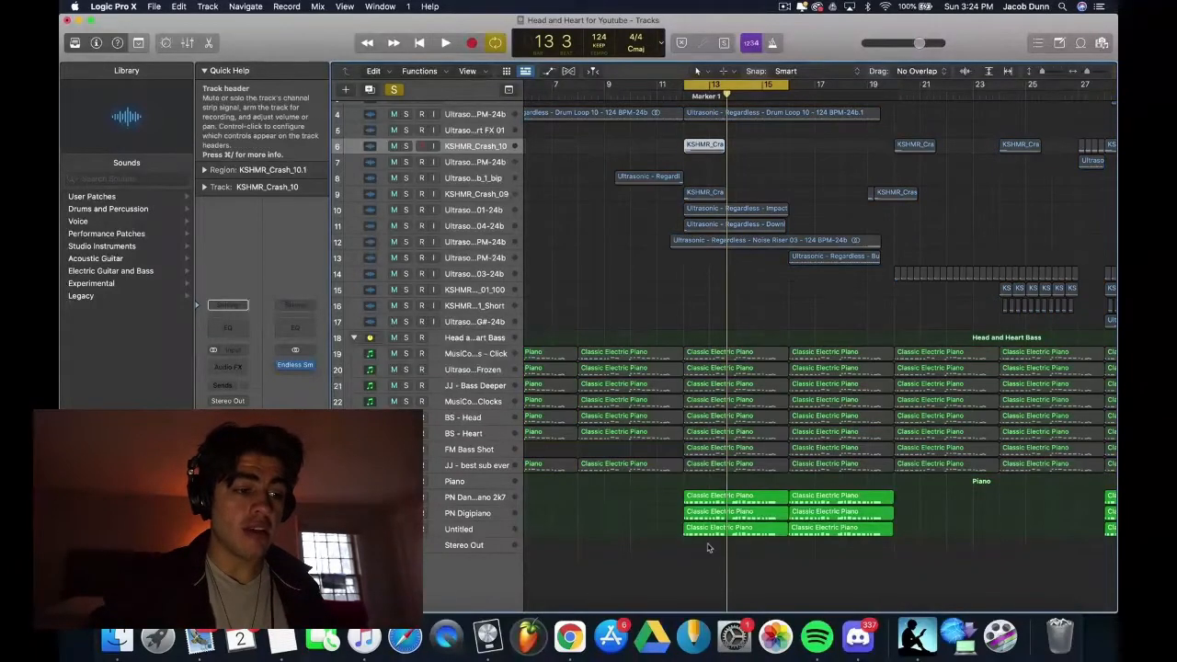
click(438, 42)
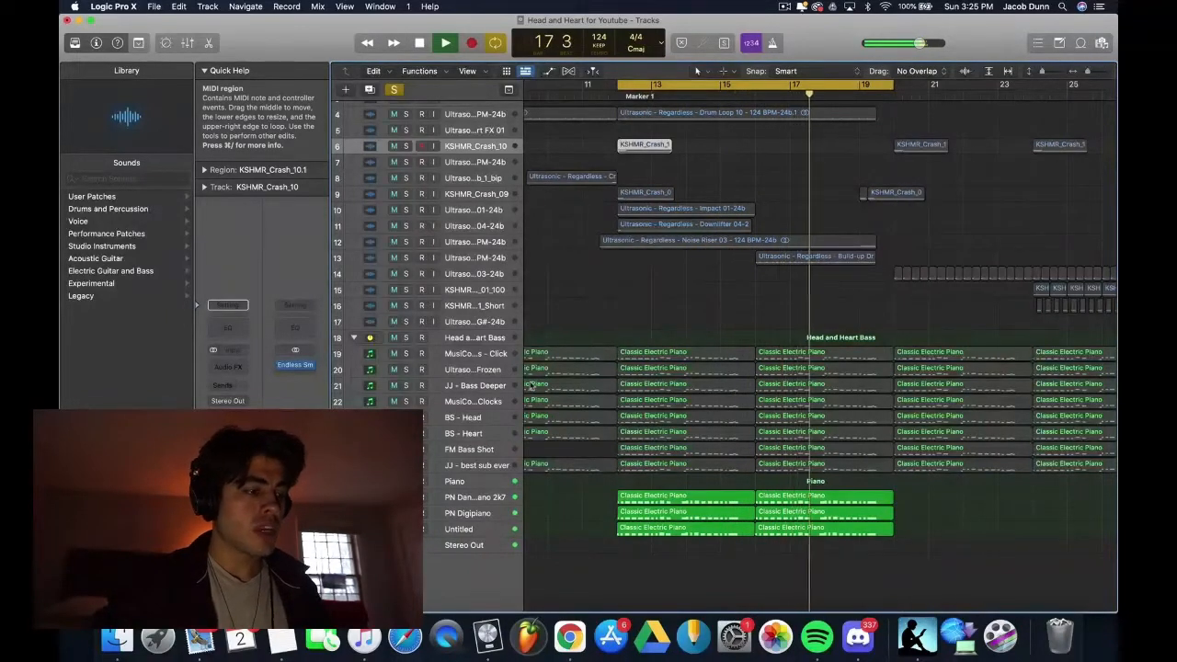
click(453, 482)
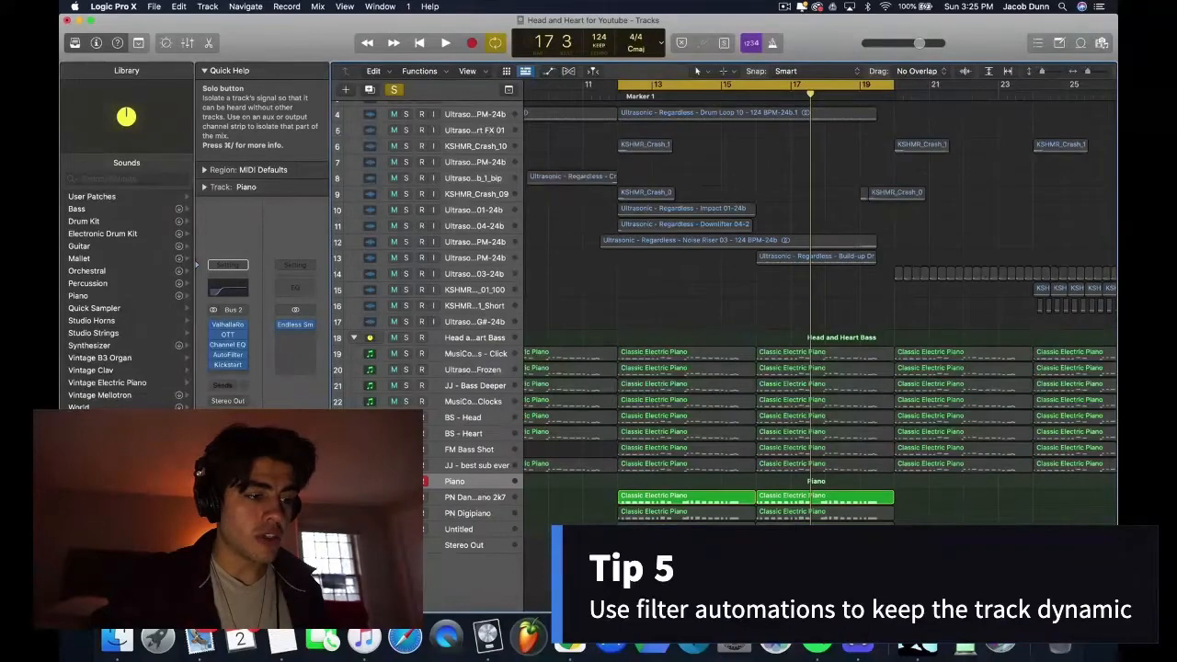
Step: Select the Piano track so the inspector shows its channel strip and effect chain
click(471, 497)
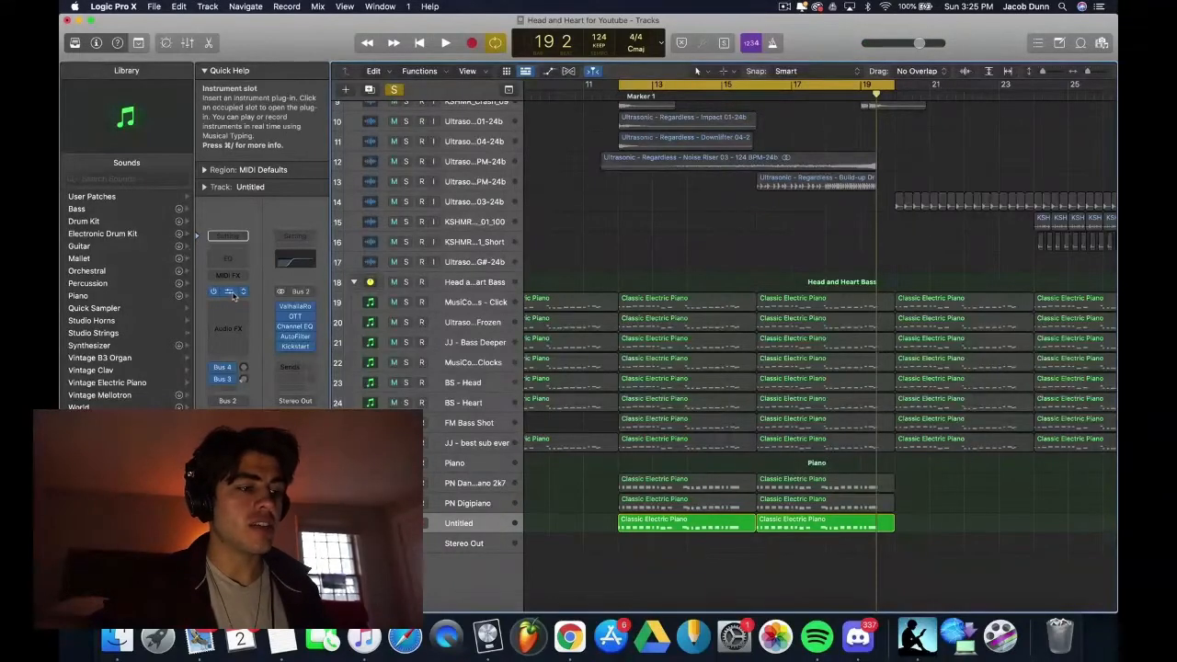
click(228, 291)
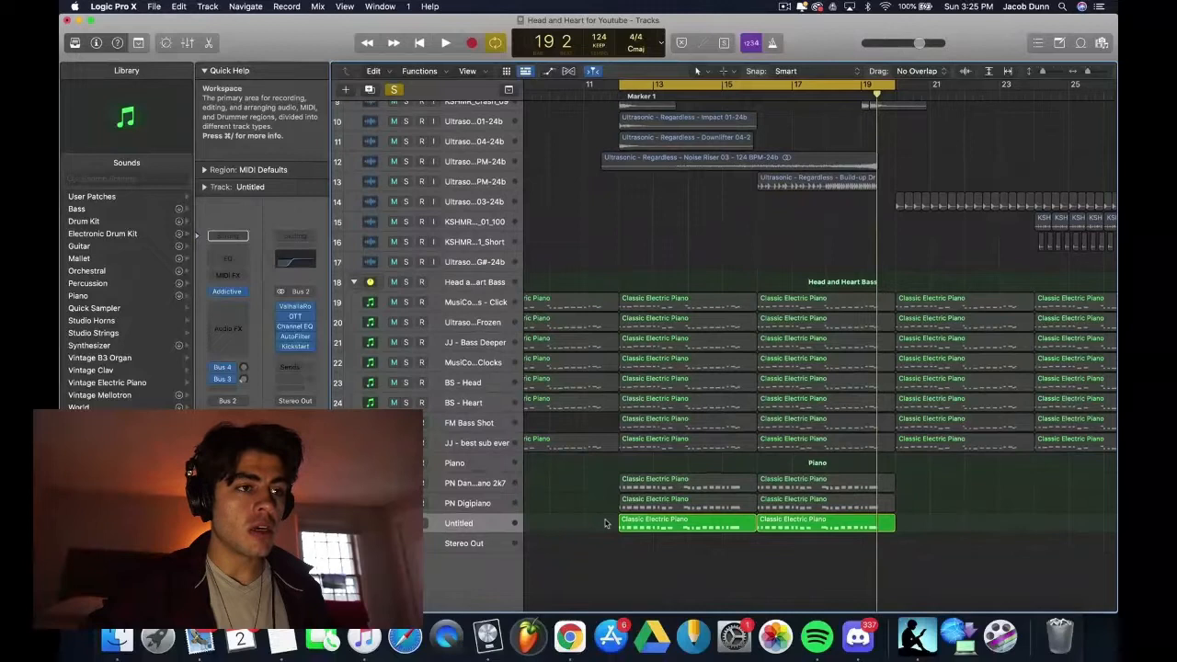
click(438, 42)
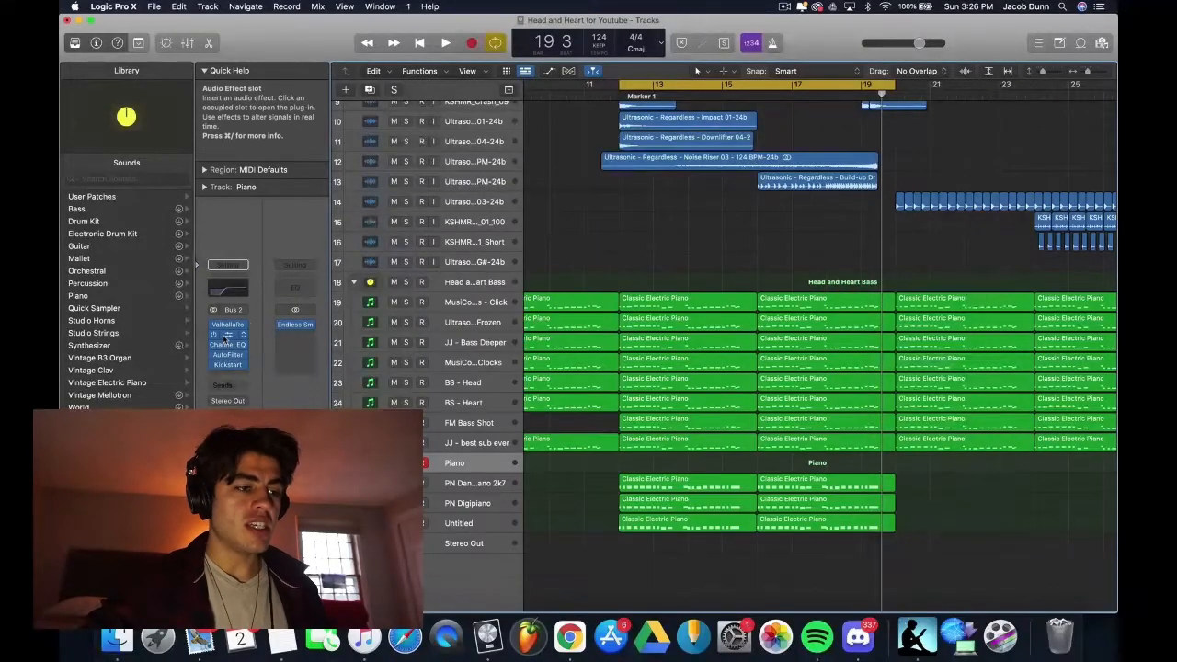
click(229, 334)
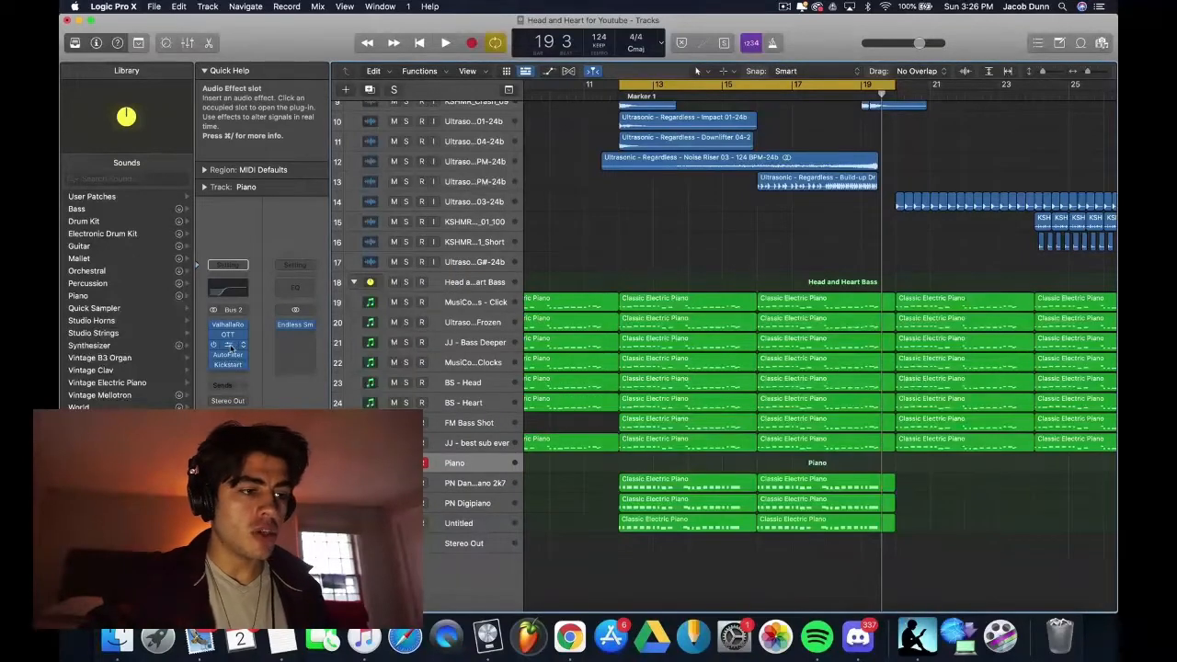
click(228, 344)
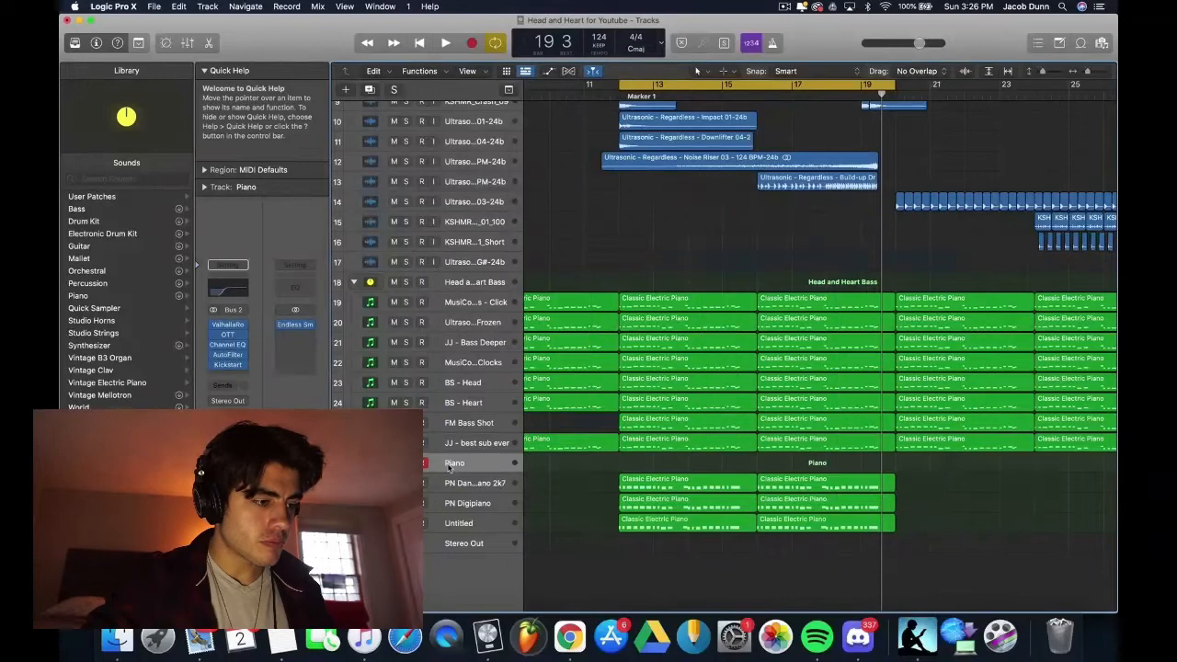
mouse_move(607, 501)
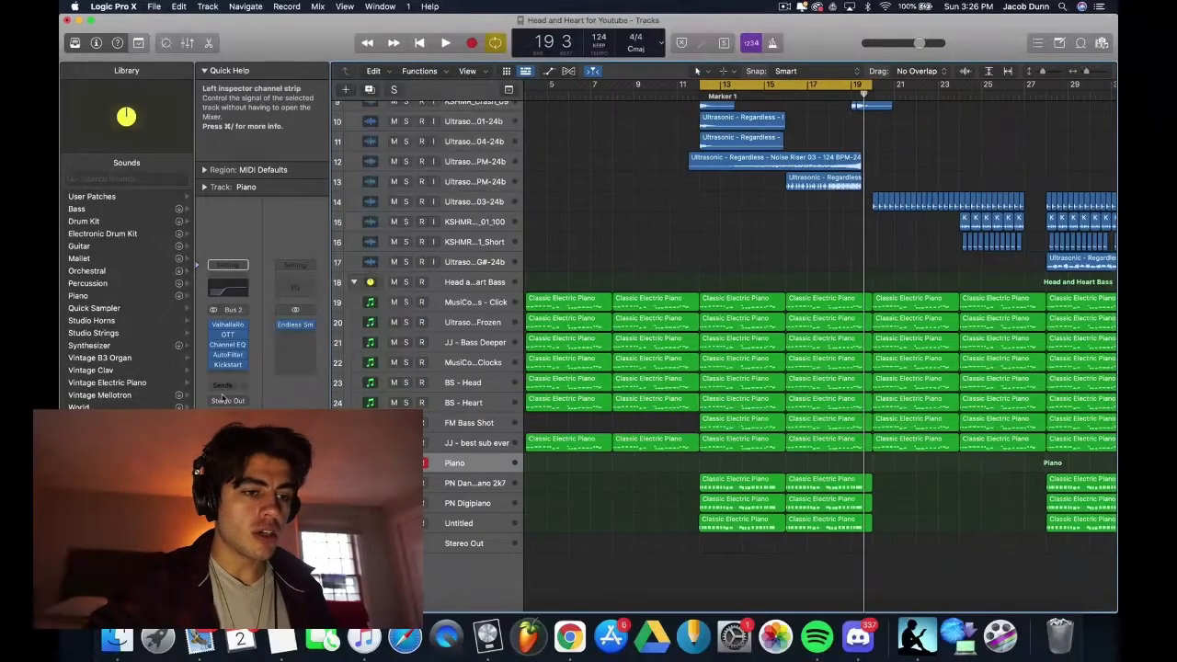
scroll(right, 3)
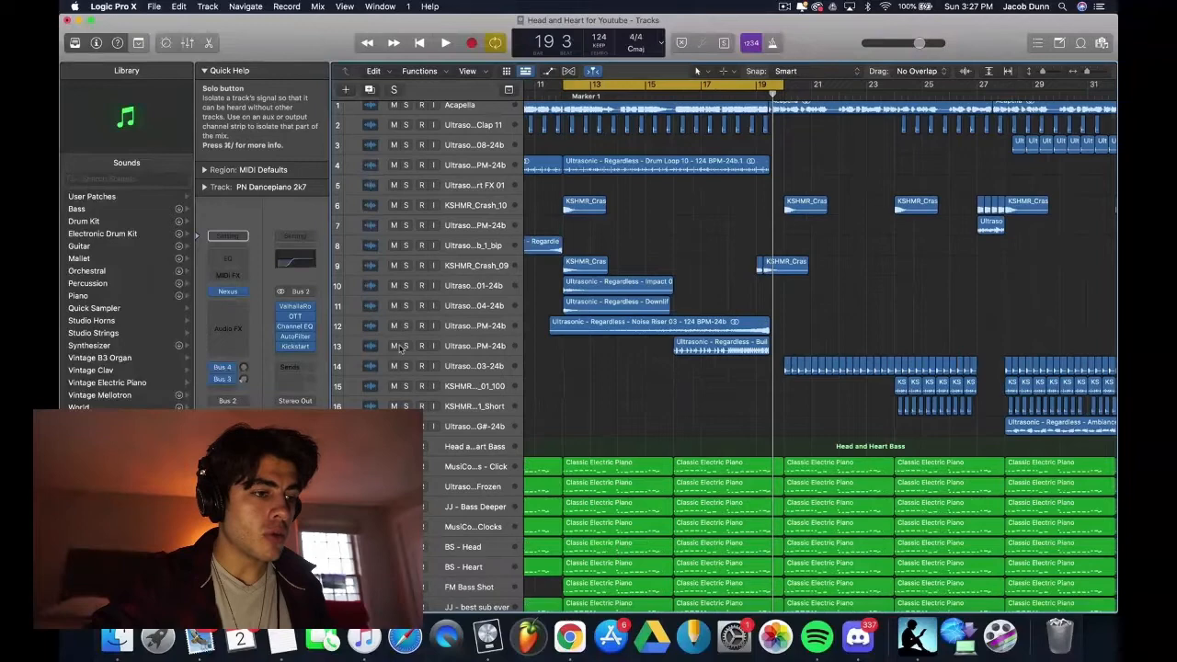
Step: Scroll right toward bars 15–35 and solo the Ultrasonic kick track
click(405, 325)
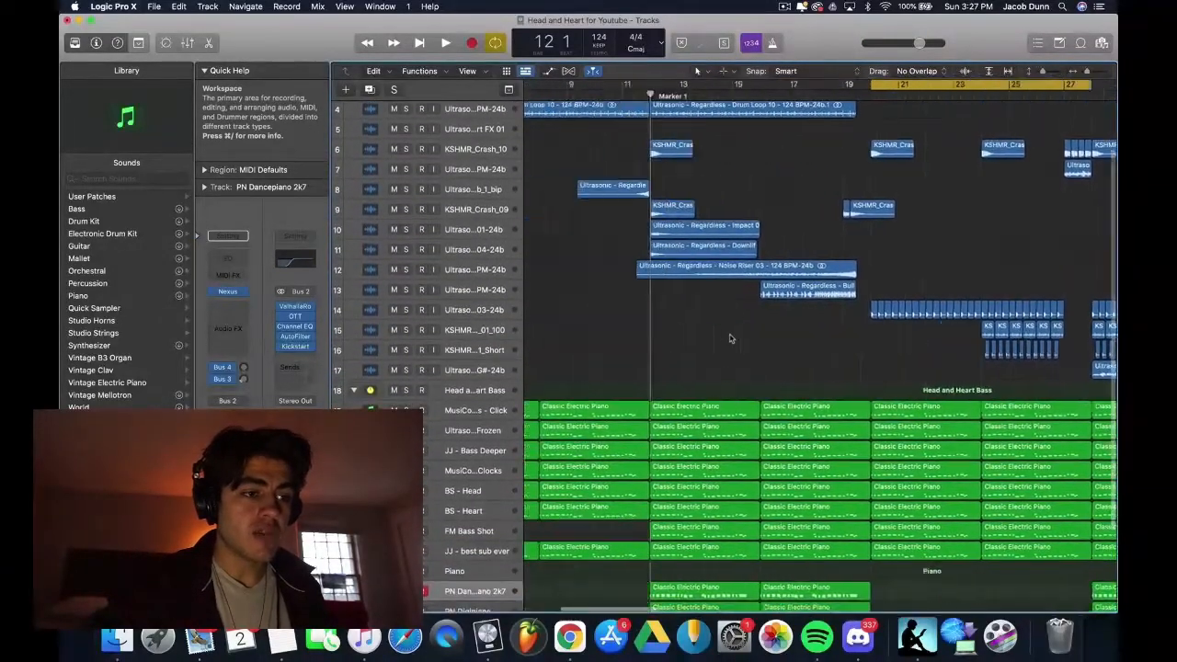
scroll(right, 3)
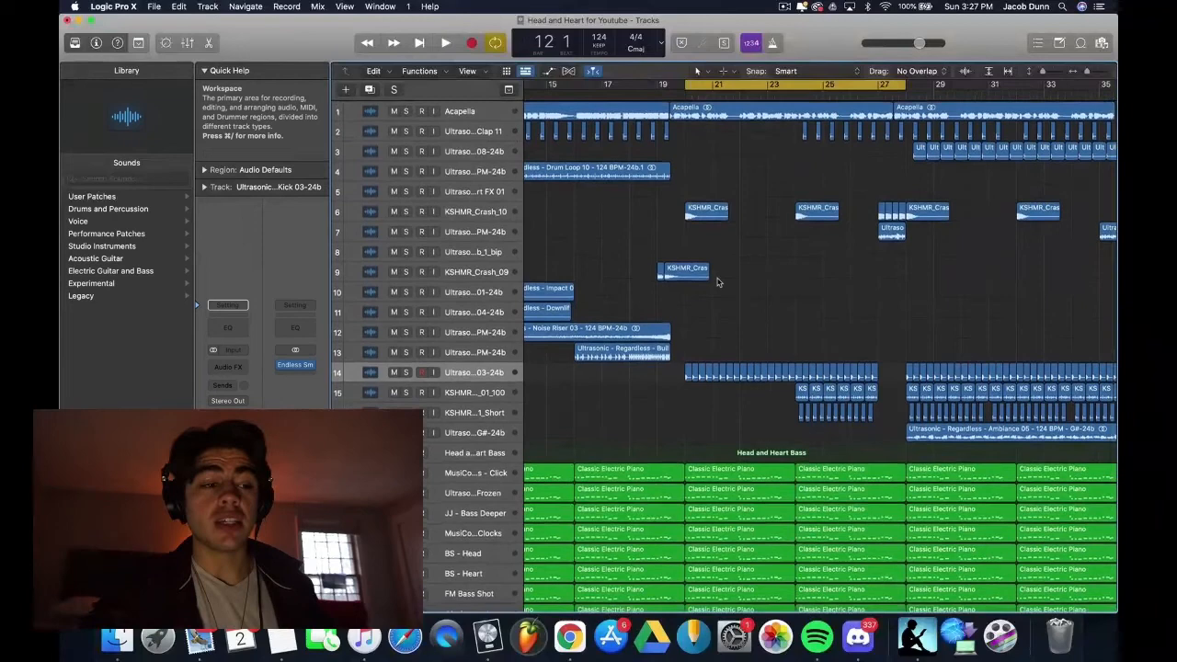
click(405, 372)
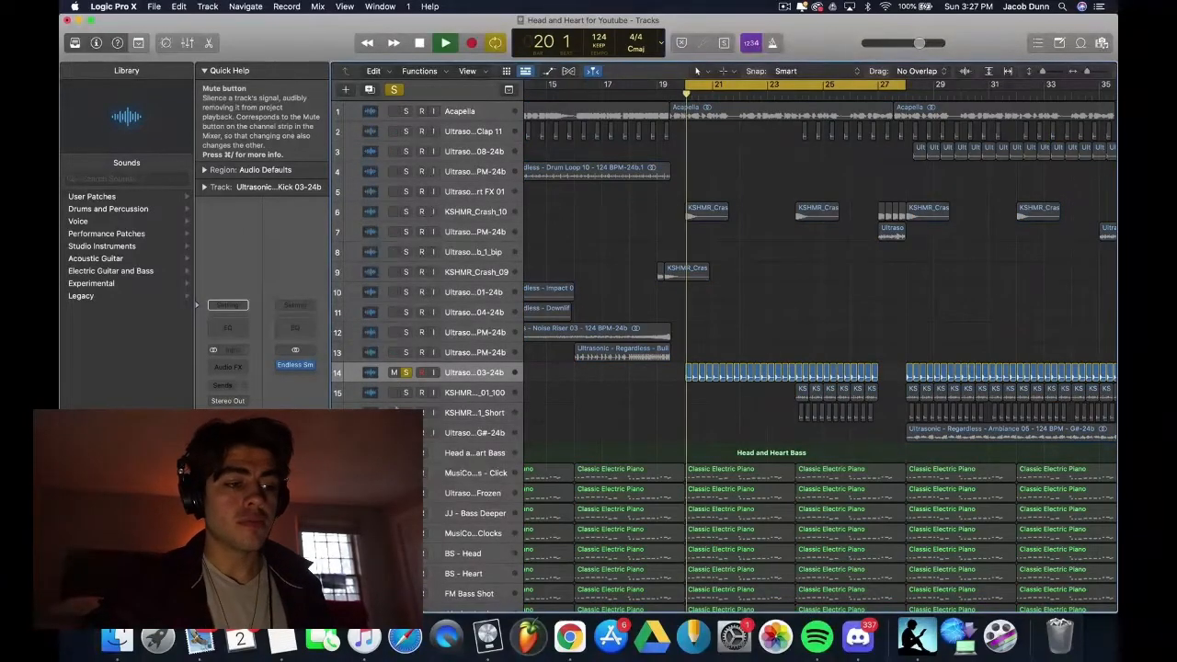
Step: Play the soloed Ultrasonic kick, then unsolo back to the full mix
click(436, 42)
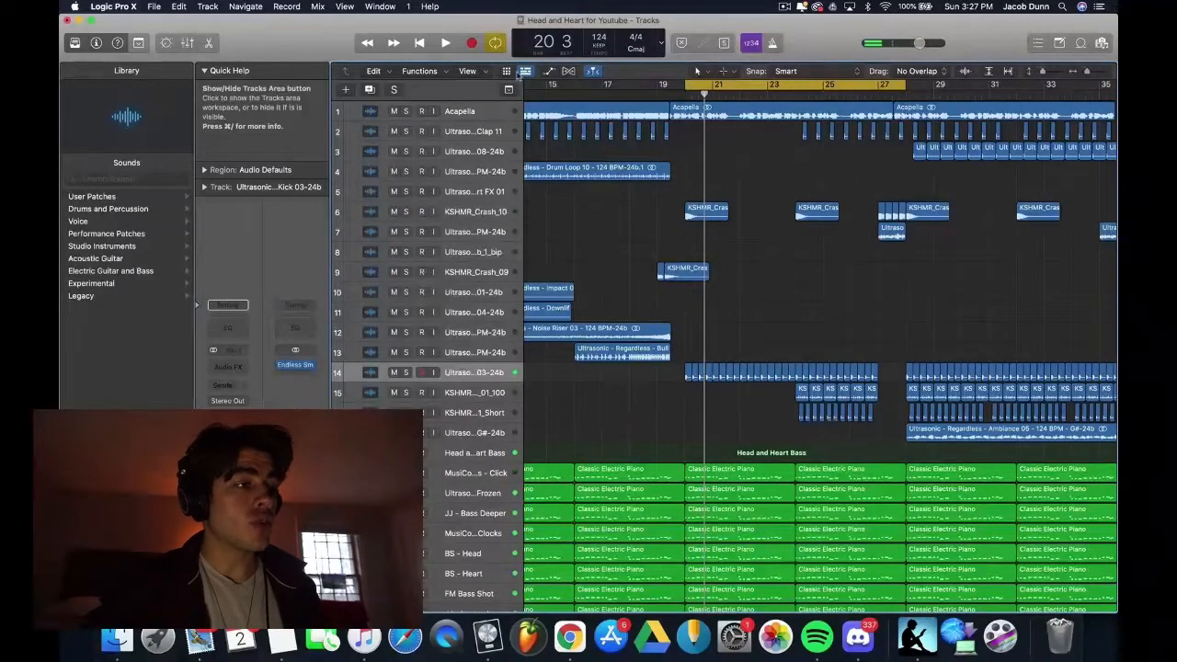
click(408, 112)
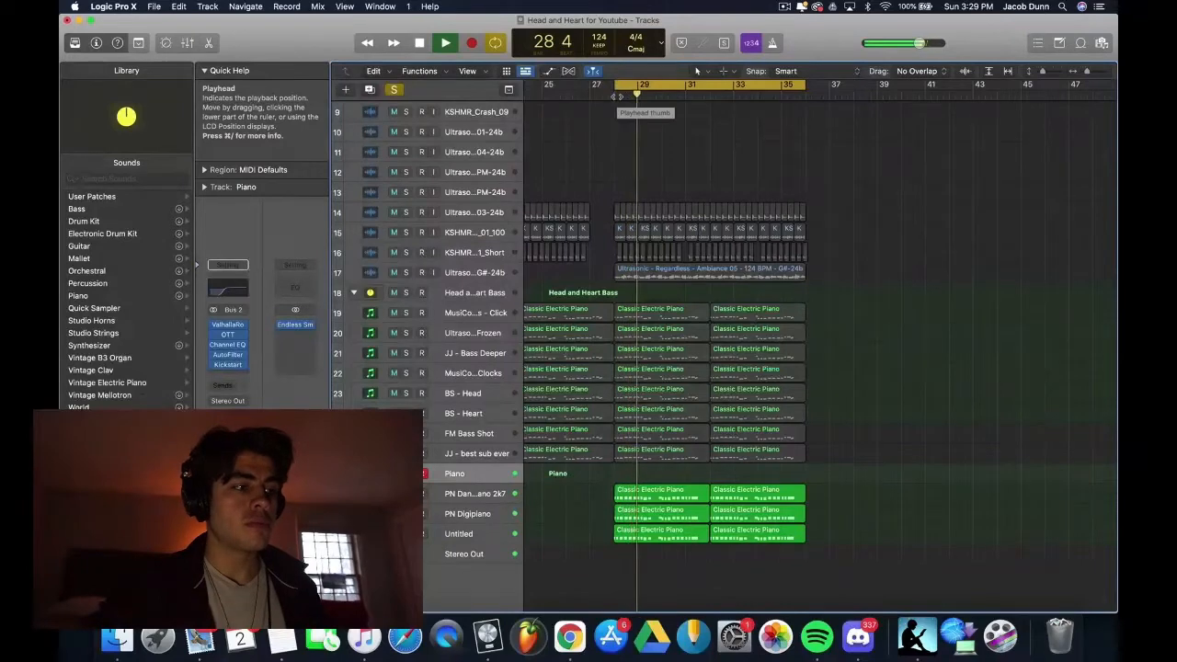
Step: Play the final section from around bar 28
click(445, 43)
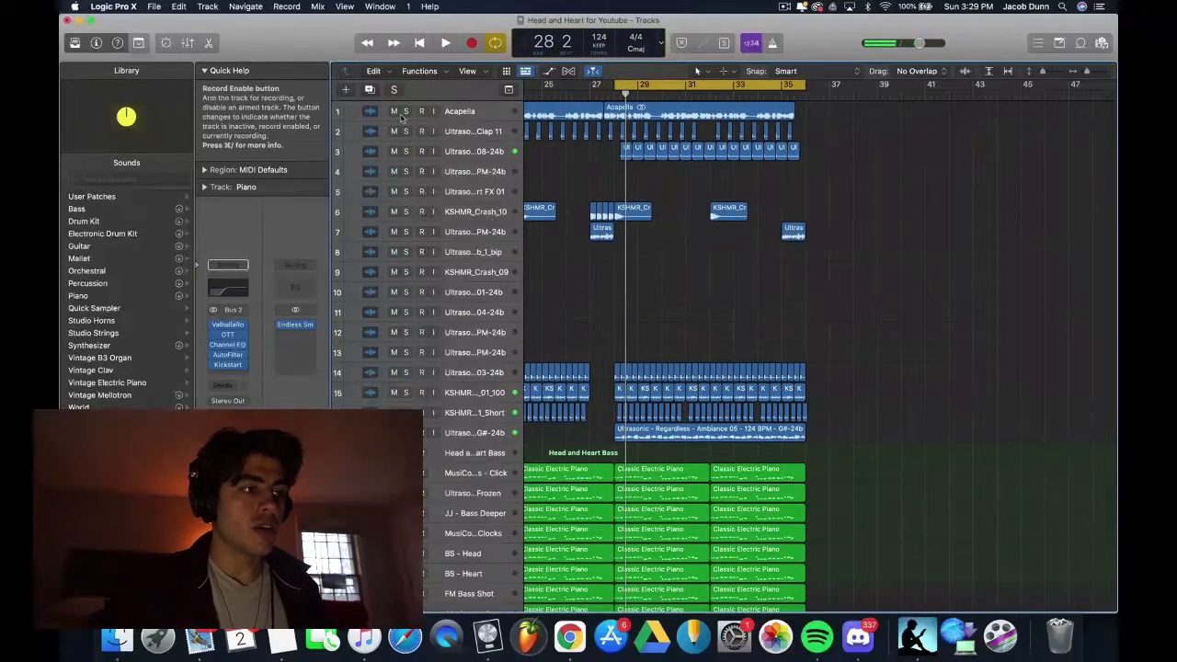
click(671, 112)
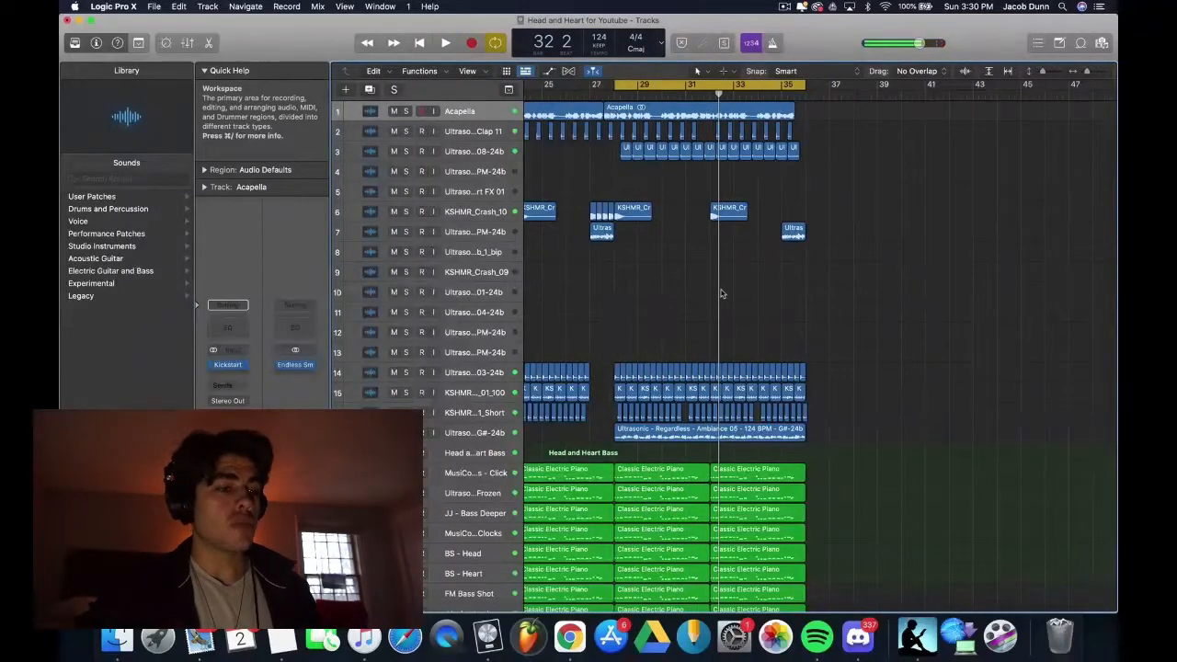
scroll(down, 3)
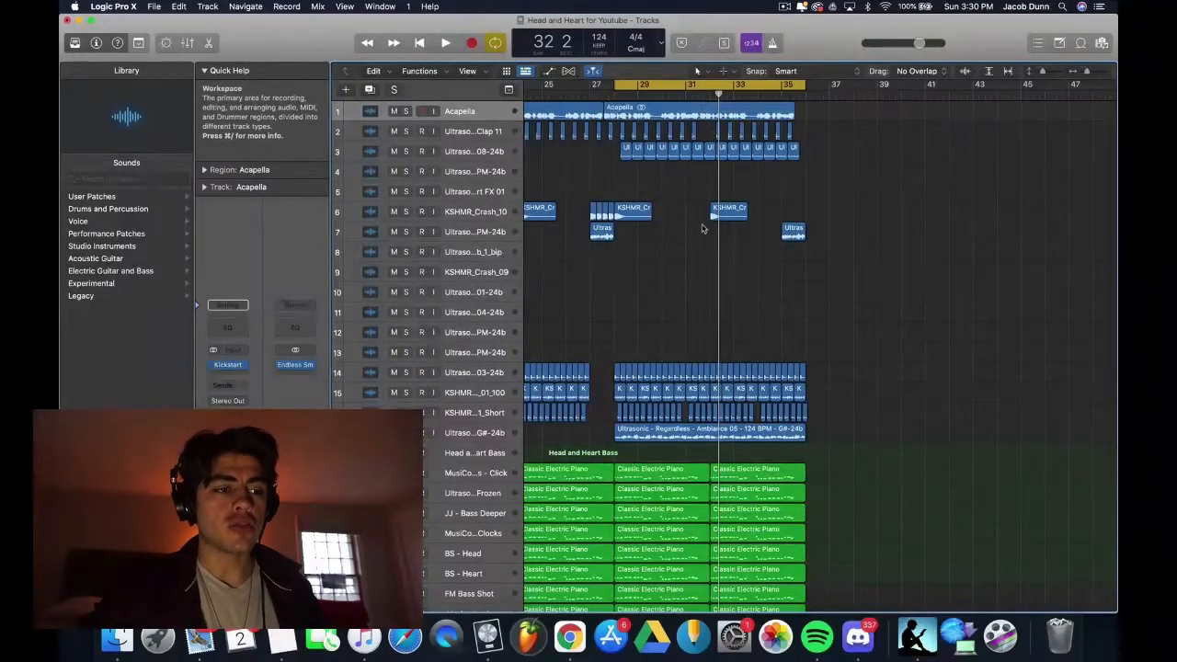
scroll(down, 3)
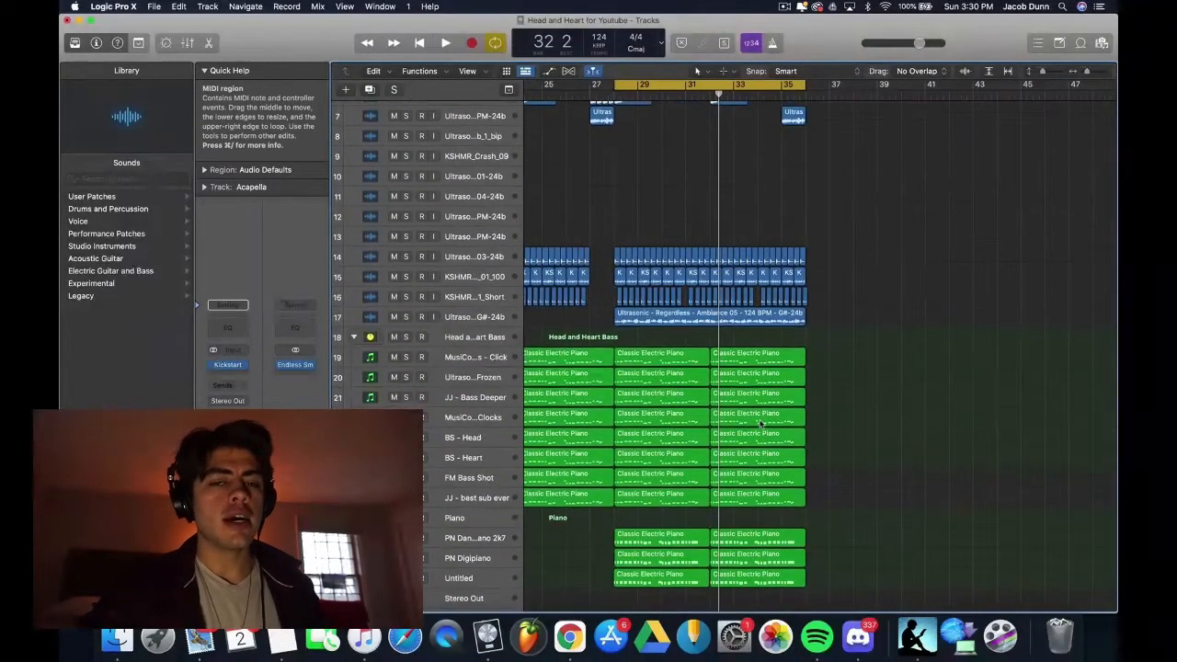